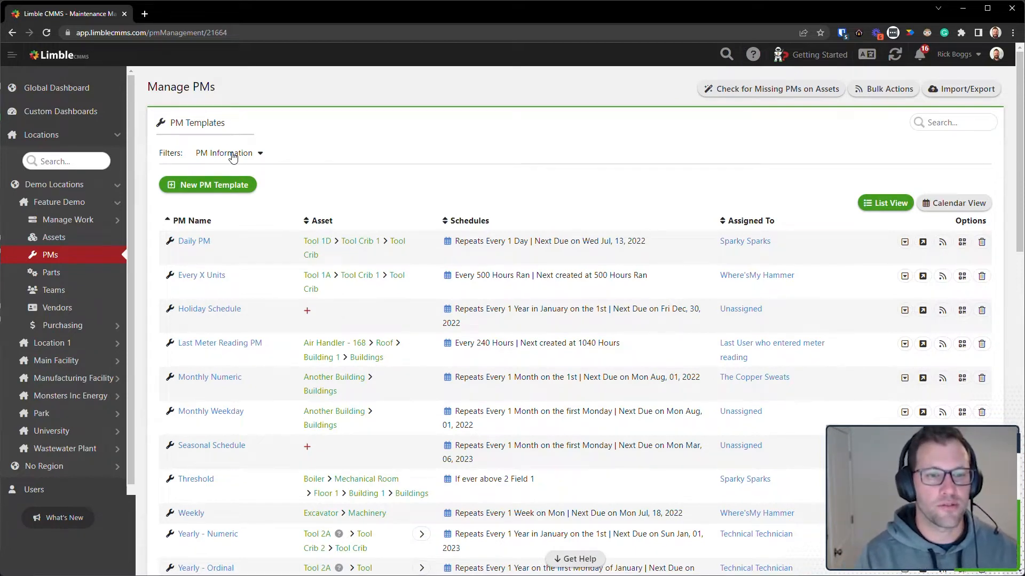
Step: Expand the PM Information filter to list the fields templates can be filtered by
{"action": "left_click", "coordinate": [229, 153]}
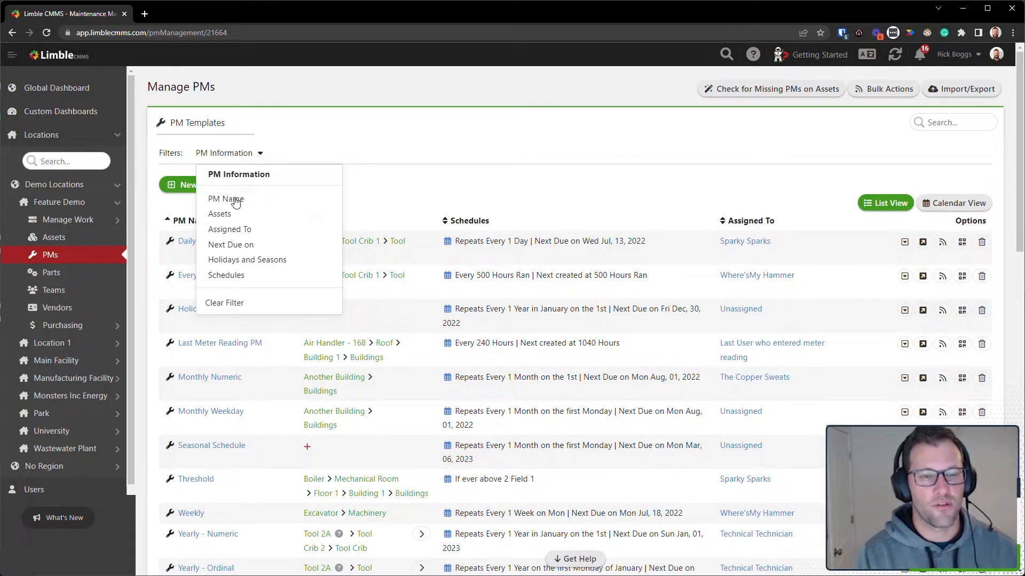
{"action": "mouse_move", "coordinate": [246, 203]}
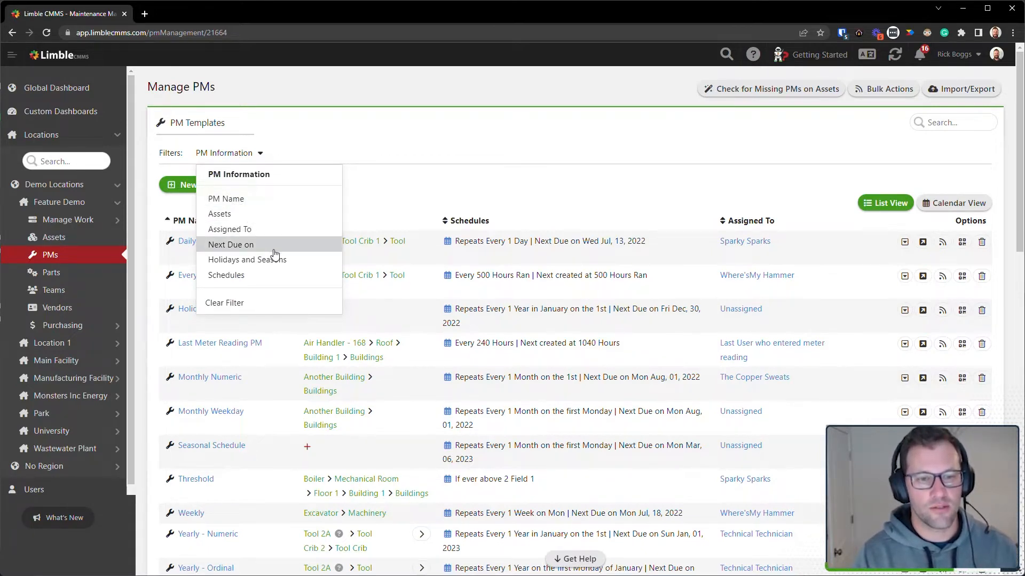
{"action": "mouse_move", "coordinate": [225, 198]}
{"action": "type", "text": "da"}
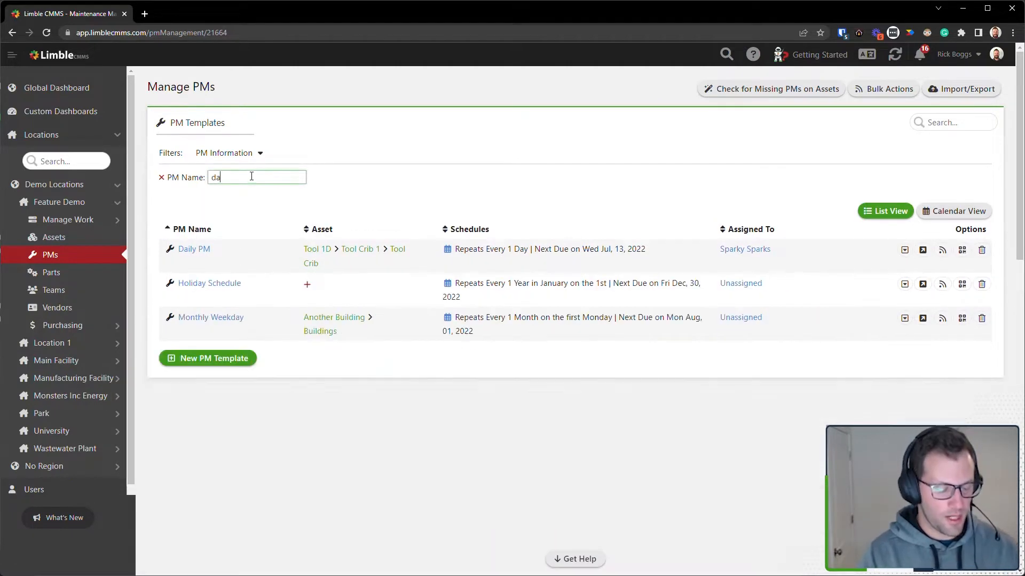
Step: Filter templates by name 'il', then by asset 'tool', then drop the asset filter
{"action": "type", "text": "il"}
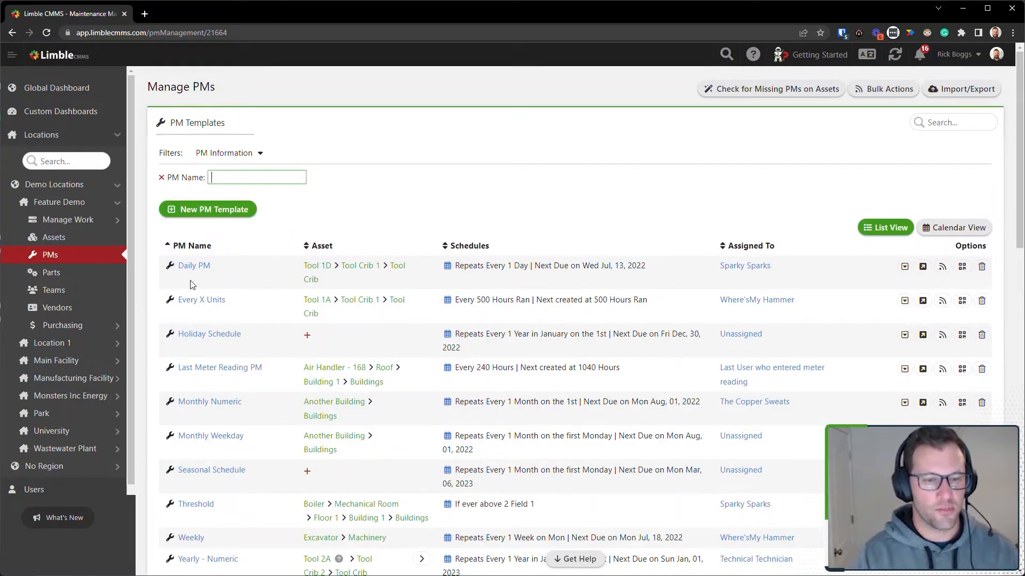
{"action": "left_click", "coordinate": [161, 177]}
{"action": "type", "text": "t"}
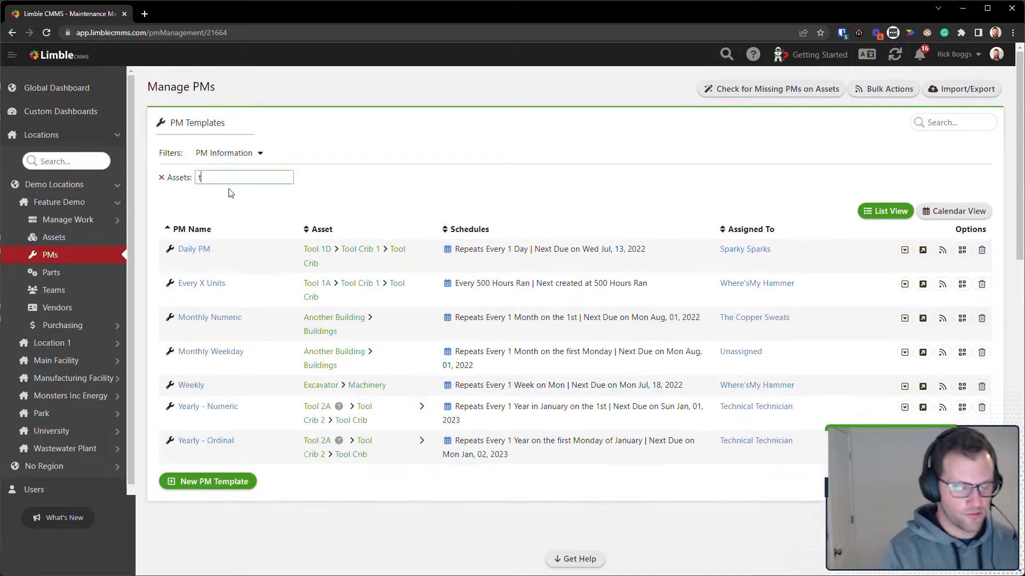
{"action": "type", "text": "ool"}
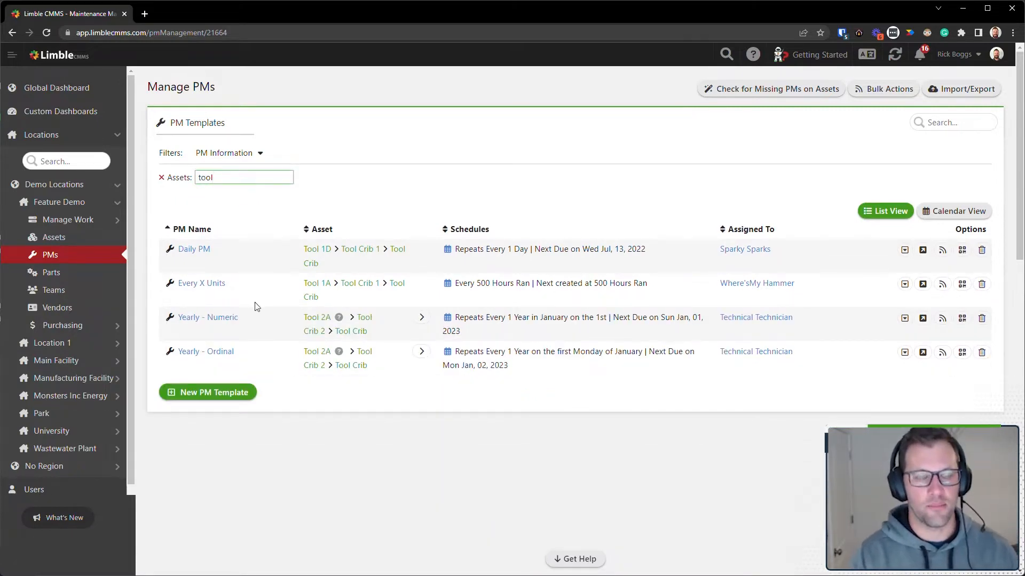
{"action": "left_click", "coordinate": [199, 177]}
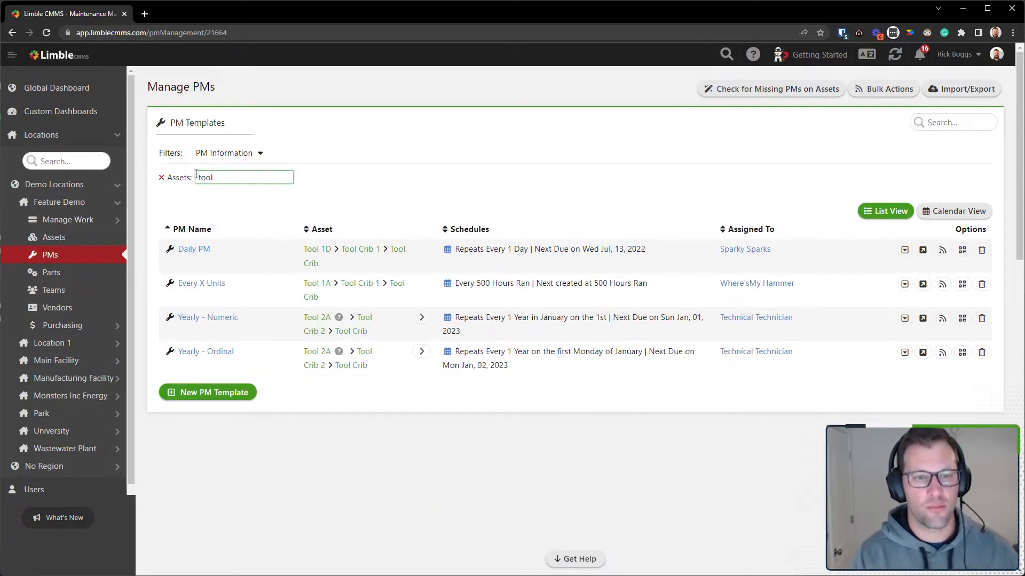
{"action": "left_click", "coordinate": [228, 153]}
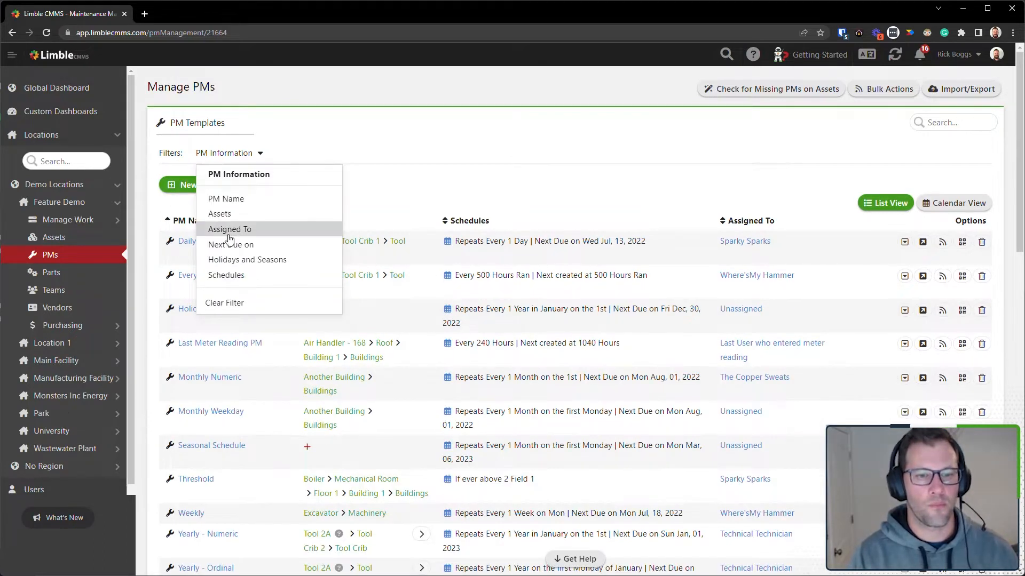
Step: Filter templates to those assigned to The Copper Sweats, leaving only Monthly Numeric
{"action": "left_click", "coordinate": [230, 228]}
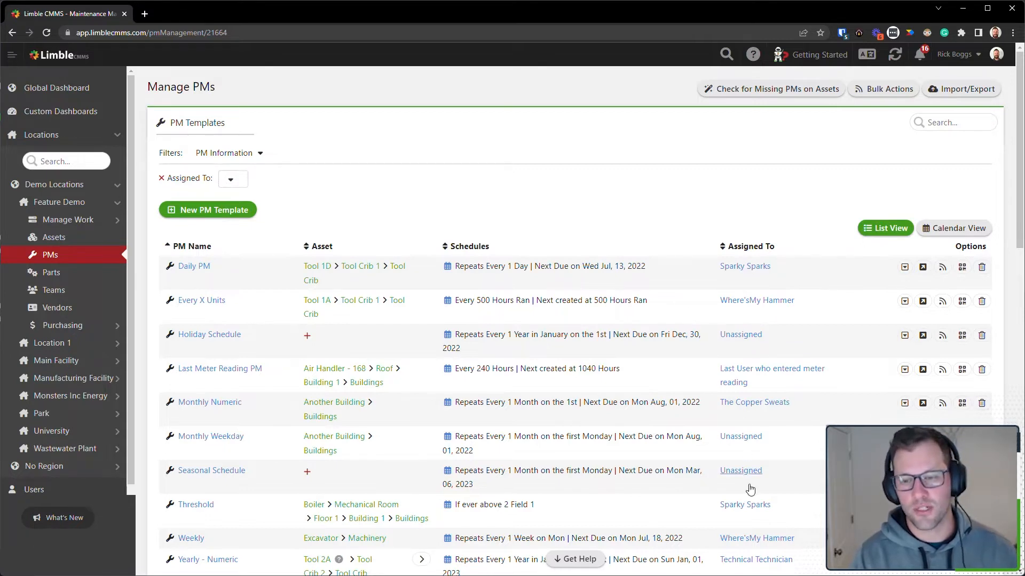
{"action": "mouse_move", "coordinate": [715, 280]}
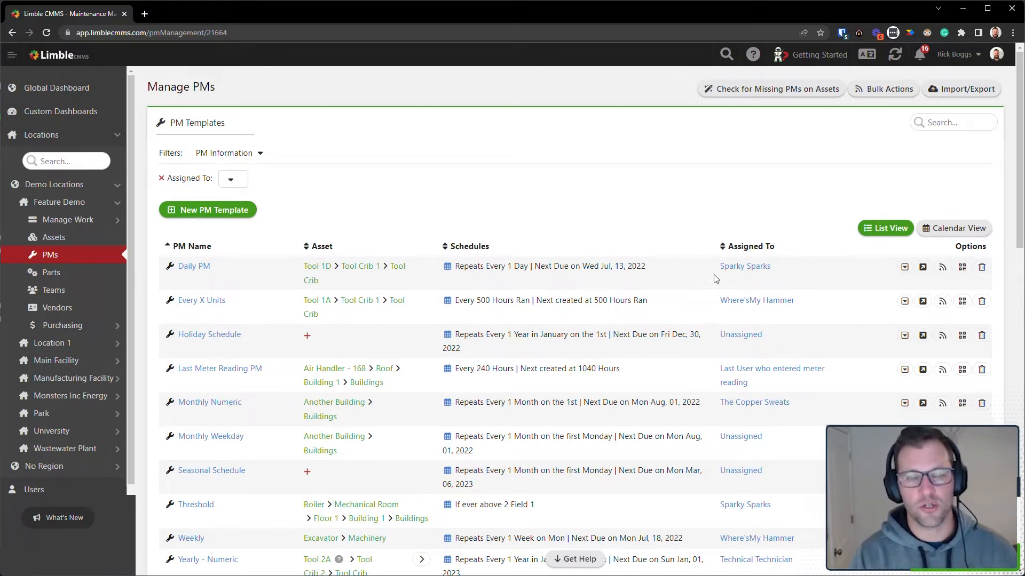
{"action": "mouse_move", "coordinate": [716, 285]}
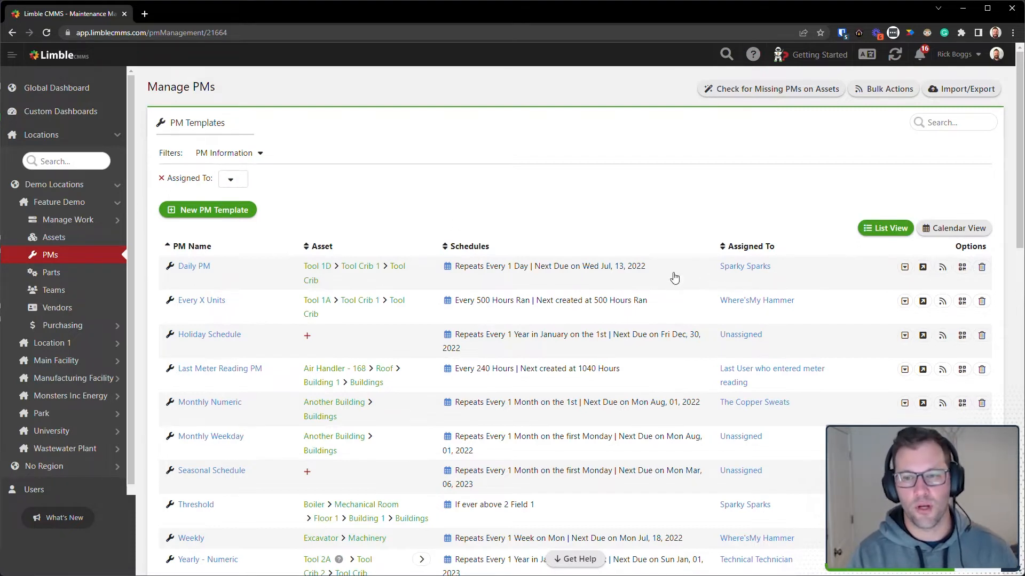
{"action": "left_click", "coordinate": [232, 178]}
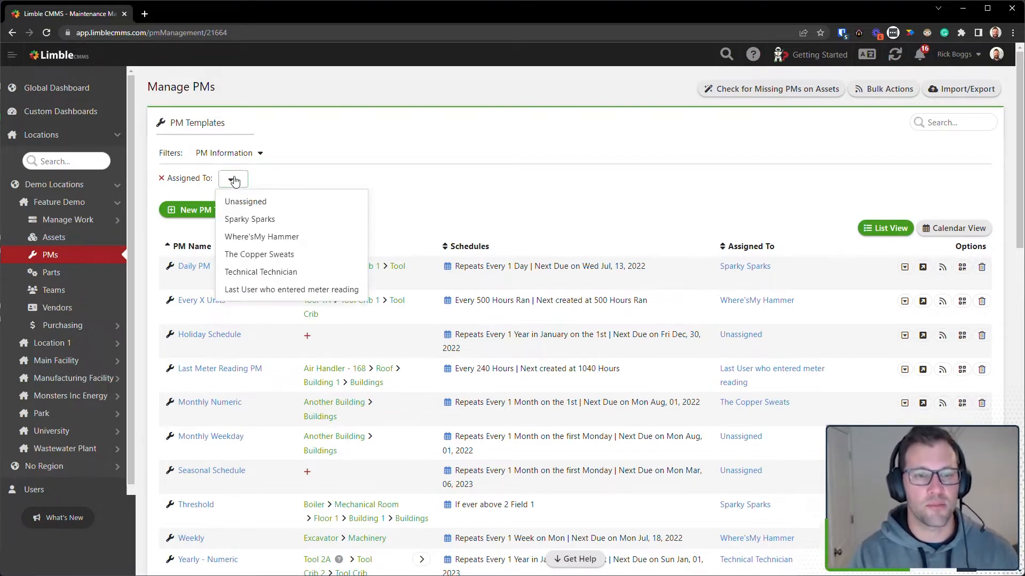
{"action": "left_click", "coordinate": [258, 254]}
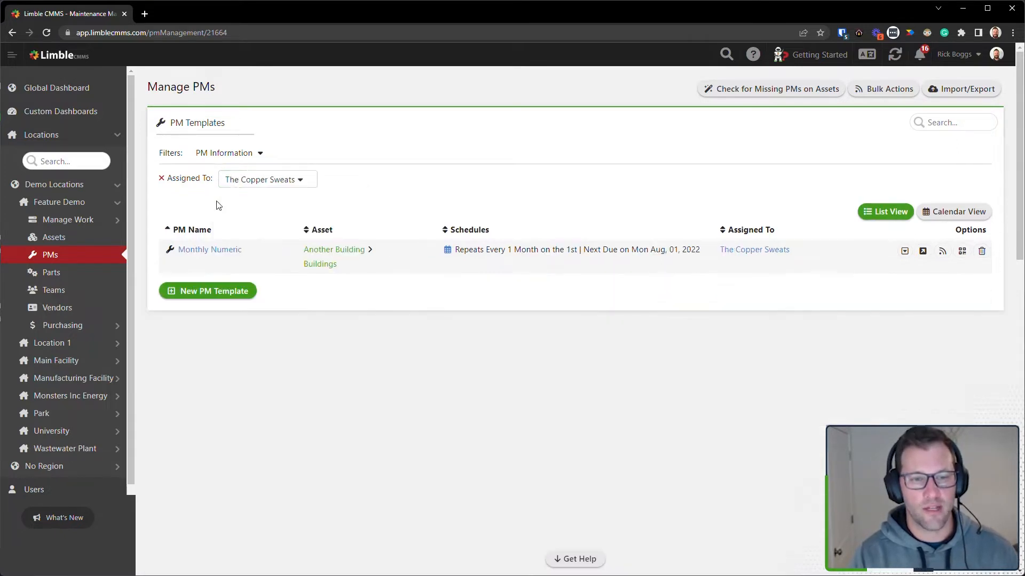
{"action": "mouse_move", "coordinate": [209, 249]}
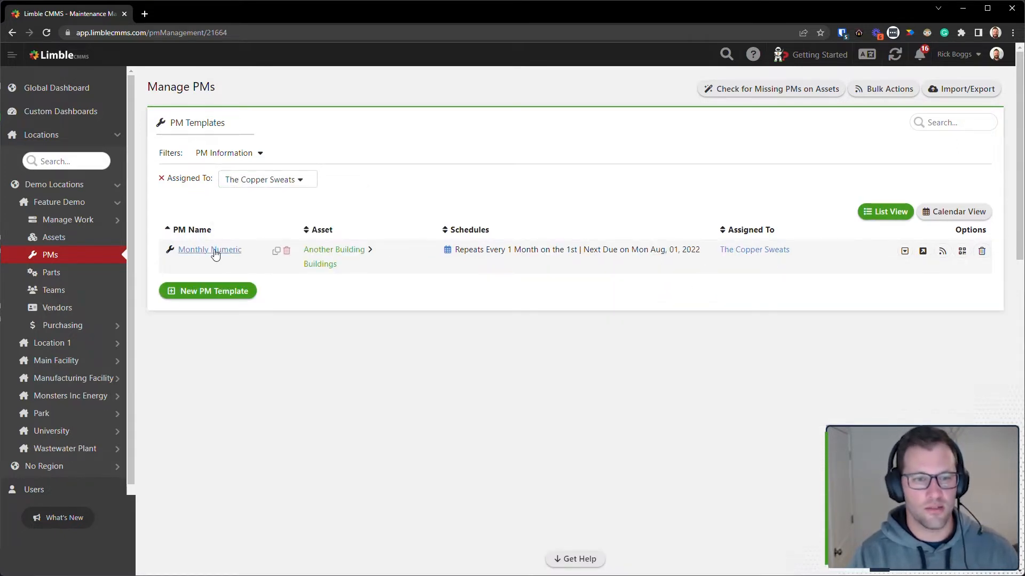
{"action": "left_click", "coordinate": [161, 178]}
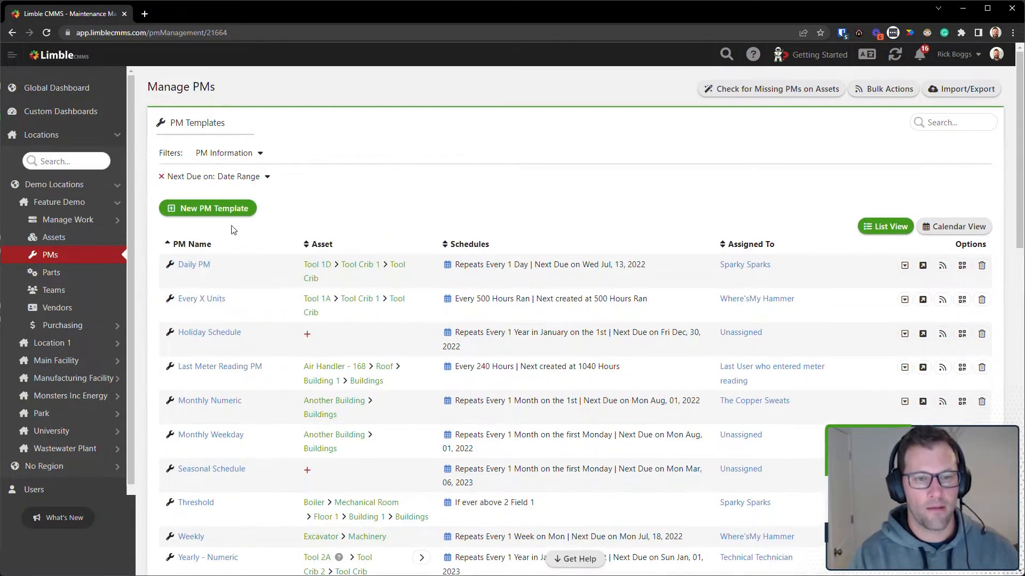
Step: Filter templates next due 7/10/2022–7/17/2022, leaving only Daily PM
{"action": "left_click", "coordinate": [243, 176]}
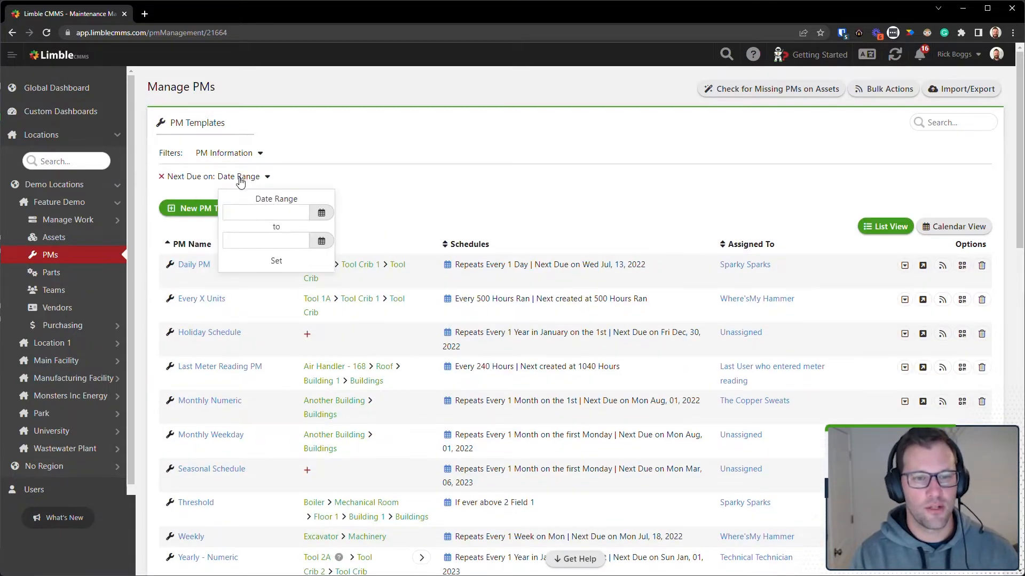
{"action": "left_click", "coordinate": [321, 212]}
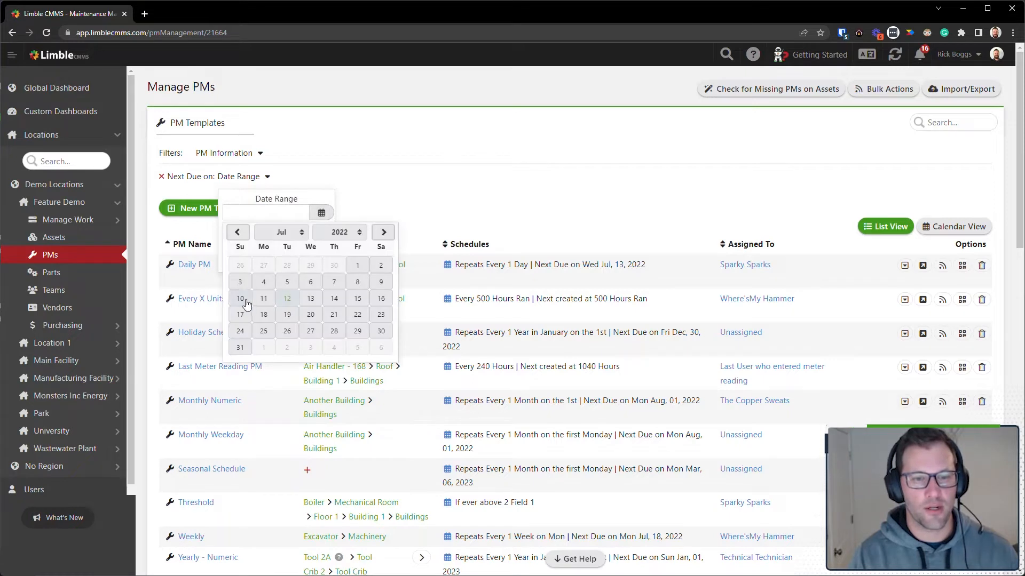
{"action": "left_click", "coordinate": [240, 313]}
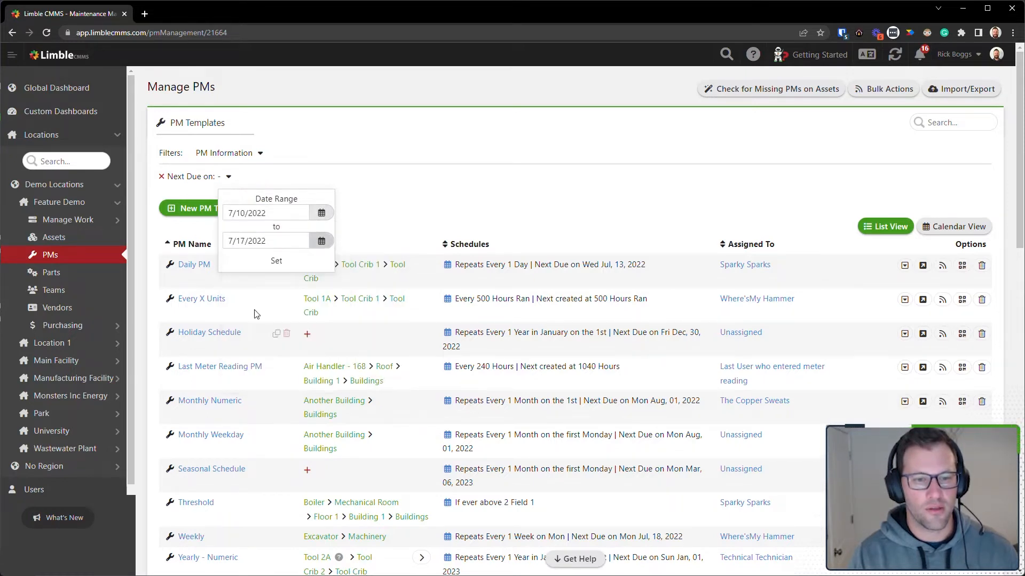
{"action": "left_click", "coordinate": [275, 260]}
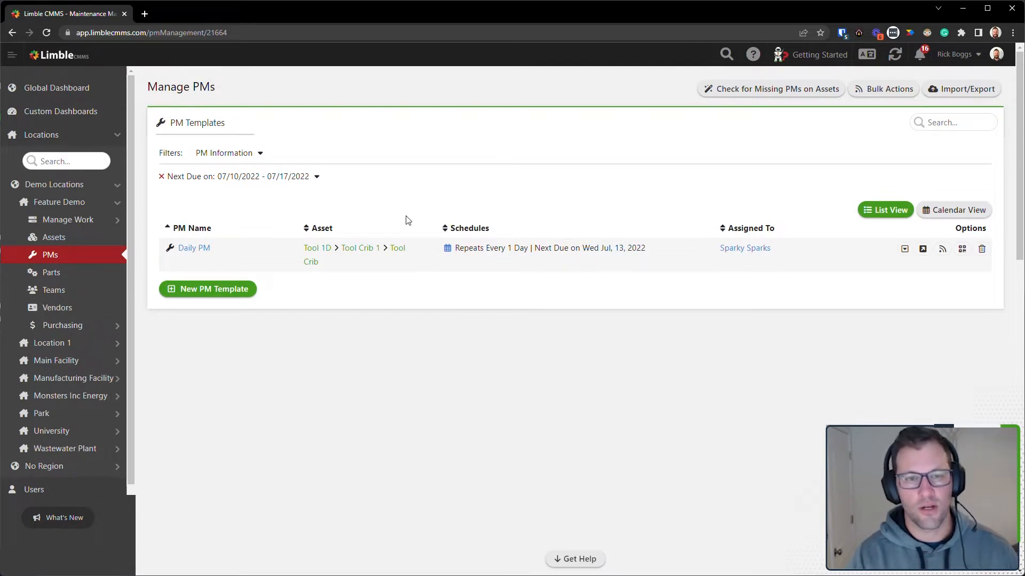
{"action": "left_click", "coordinate": [228, 153]}
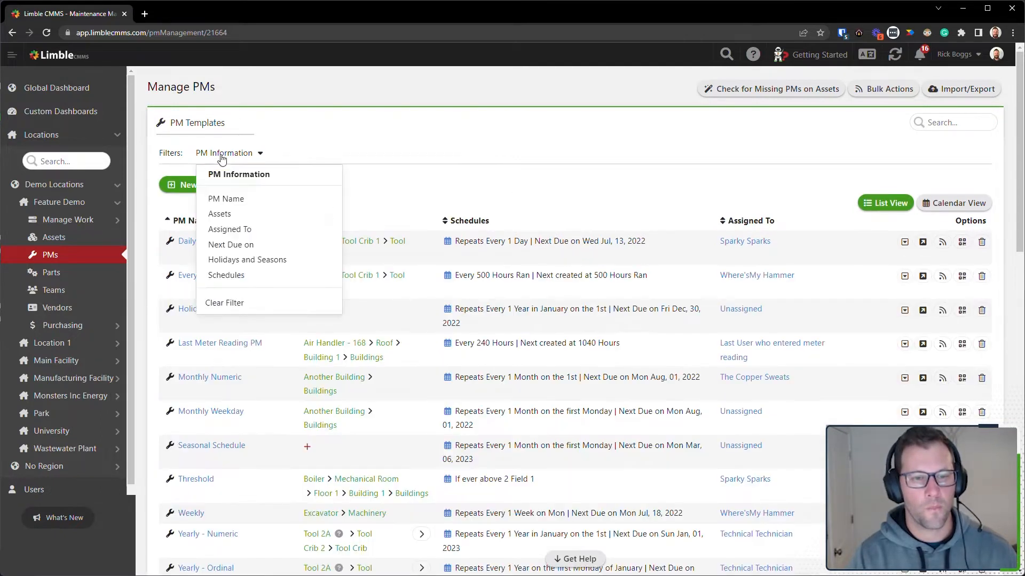
Step: Filter templates by the Weekends holiday, leaving Holiday Schedule, and verify its schedule
{"action": "left_click", "coordinate": [247, 260]}
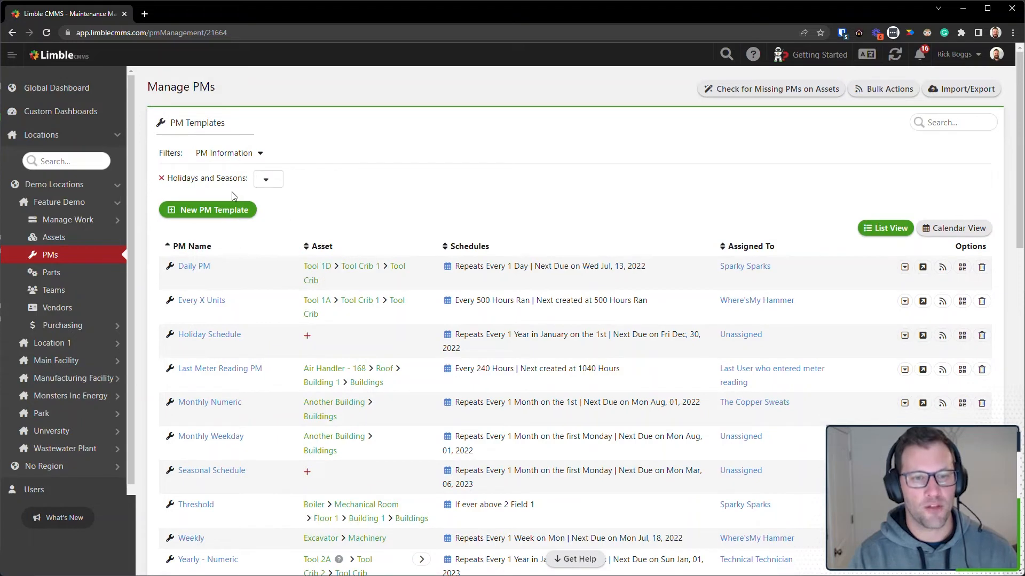
{"action": "mouse_move", "coordinate": [289, 185]}
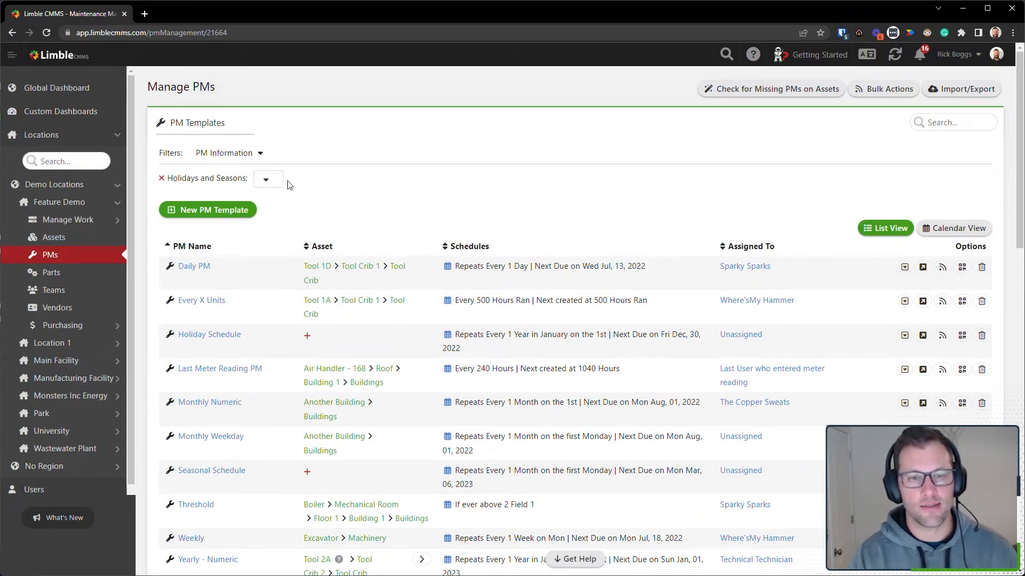
{"action": "left_click", "coordinate": [267, 179]}
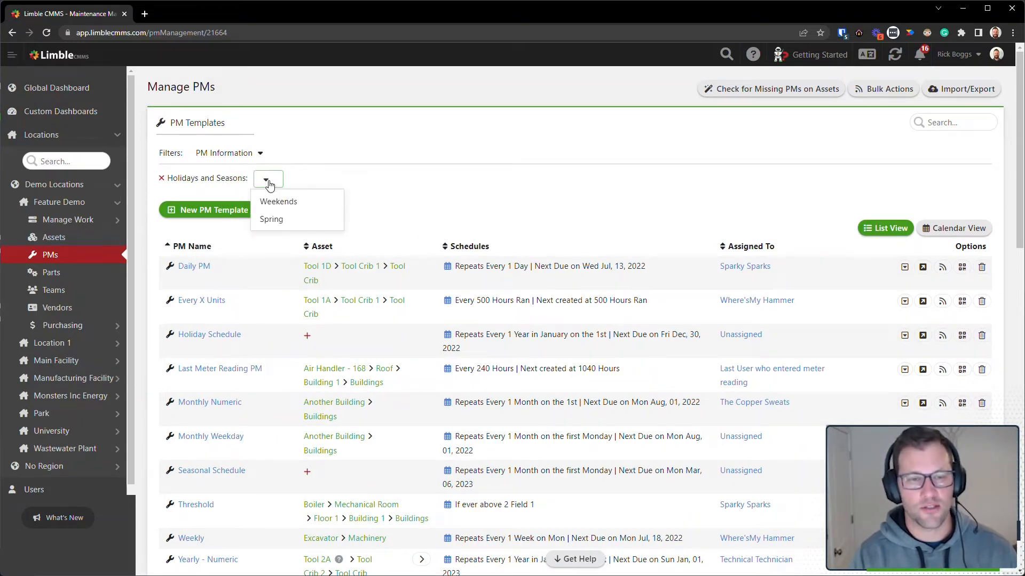
{"action": "mouse_move", "coordinate": [279, 202]}
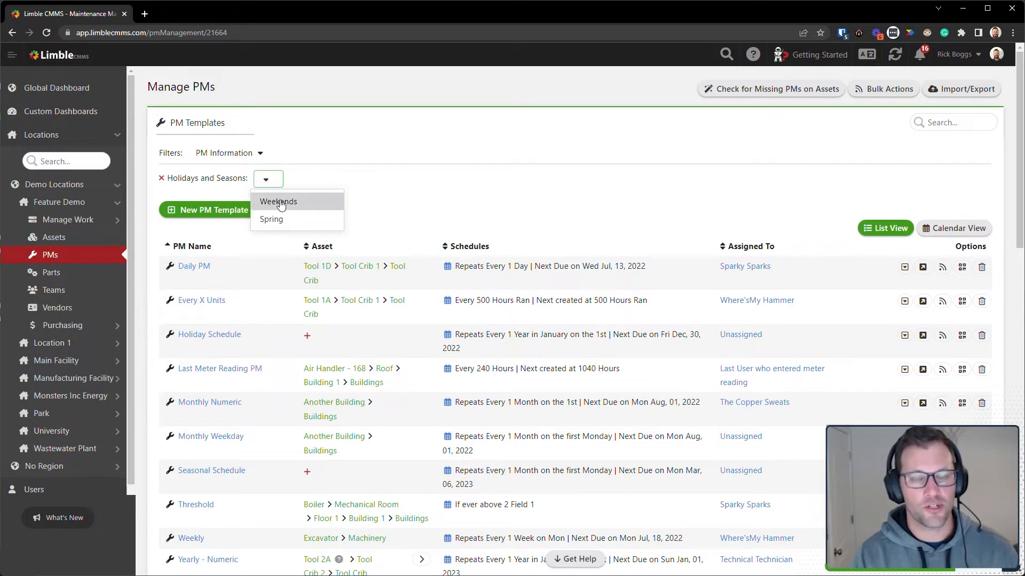
{"action": "mouse_move", "coordinate": [299, 207]}
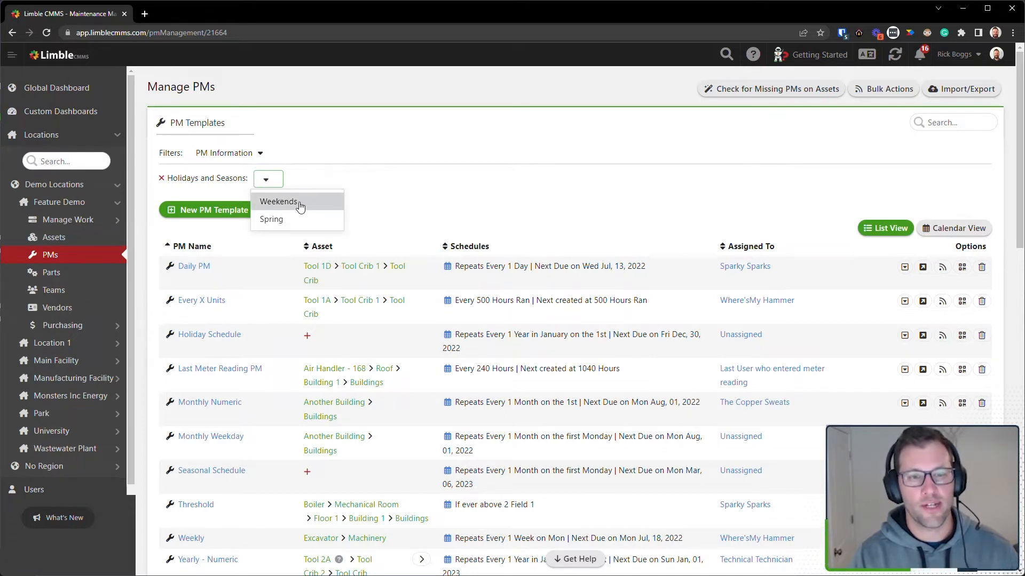
{"action": "mouse_move", "coordinate": [270, 218]}
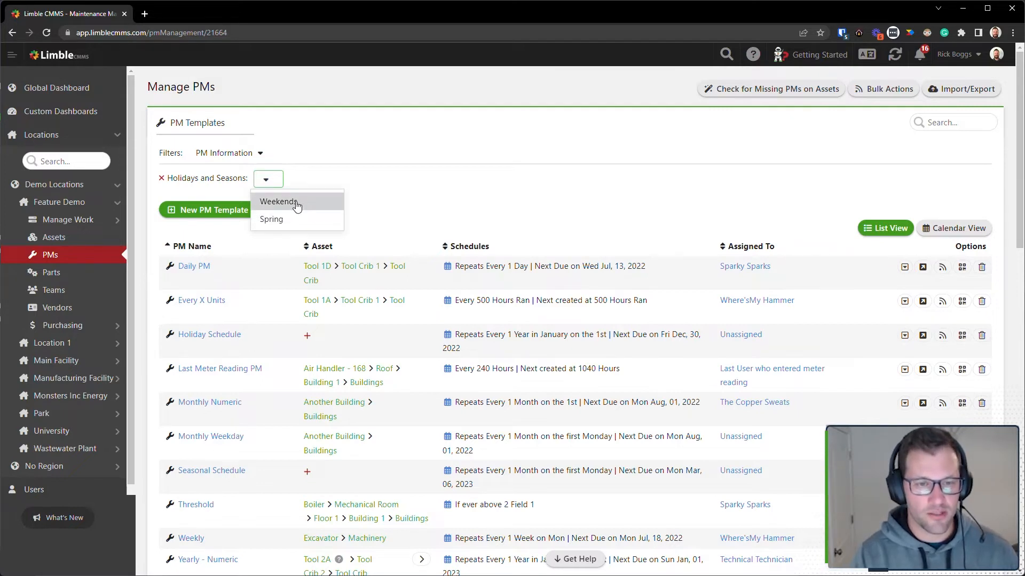
{"action": "left_click", "coordinate": [279, 202]}
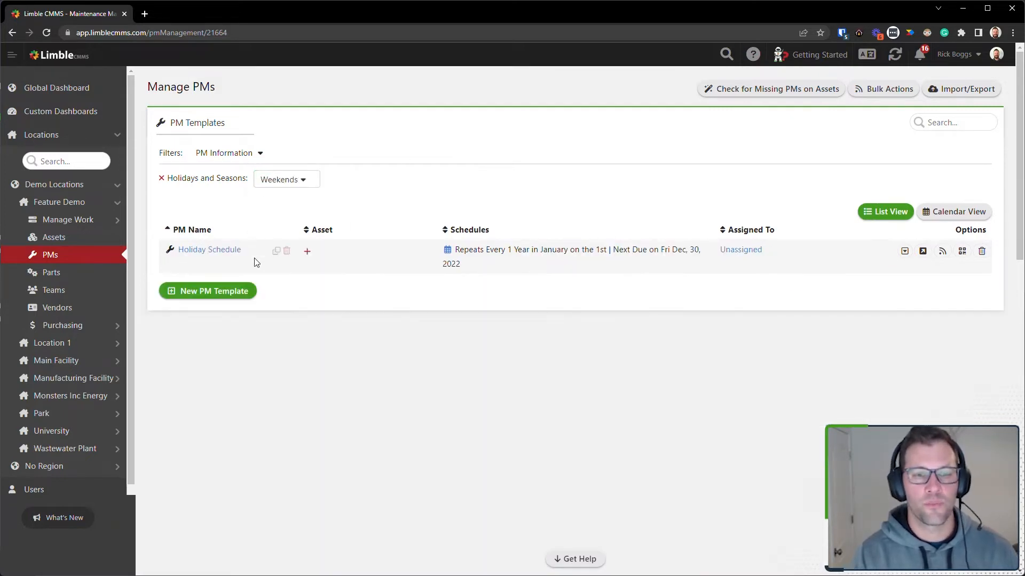
{"action": "mouse_move", "coordinate": [490, 254]}
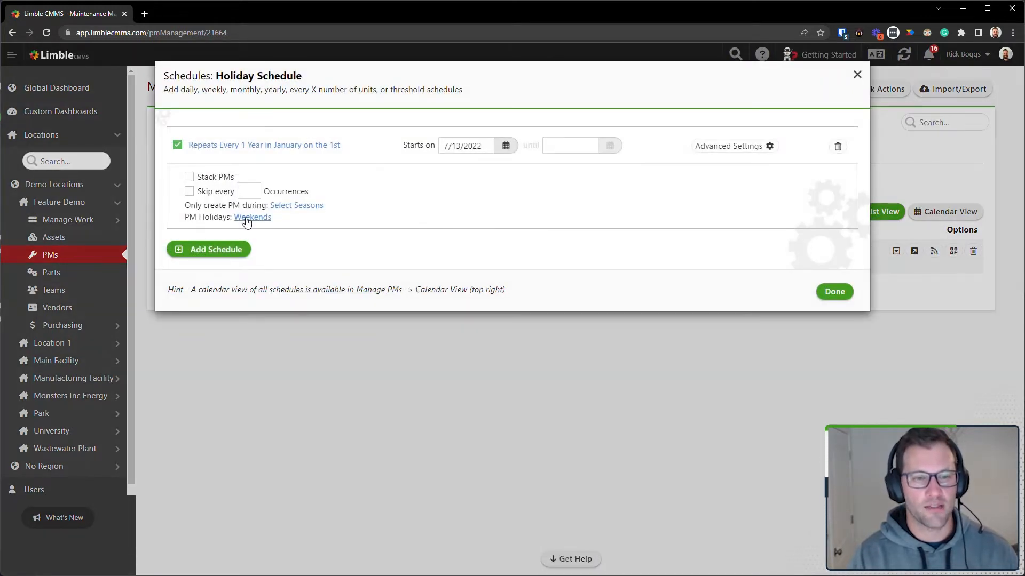
{"action": "mouse_move", "coordinate": [244, 222]}
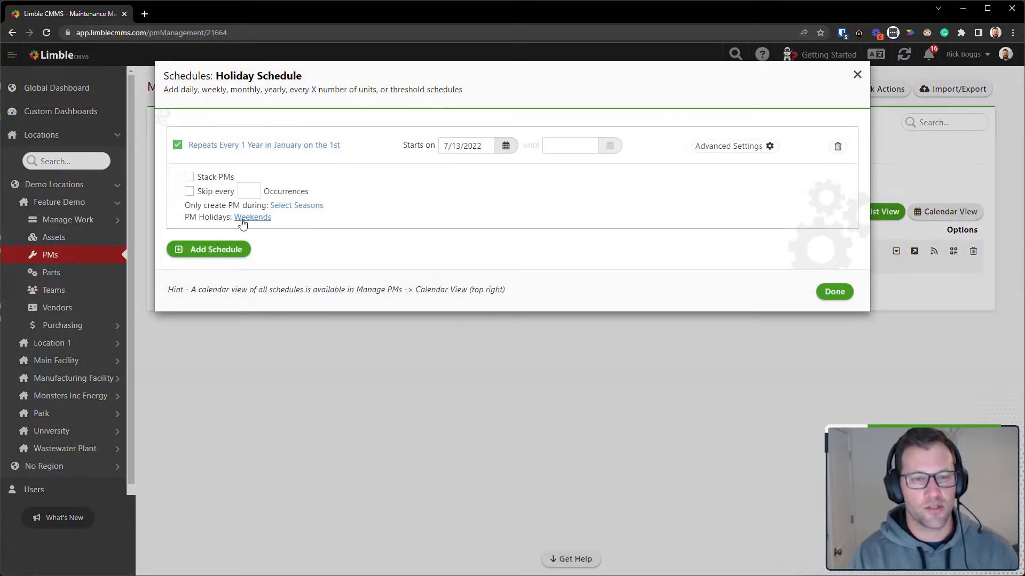
{"action": "left_click", "coordinate": [833, 291]}
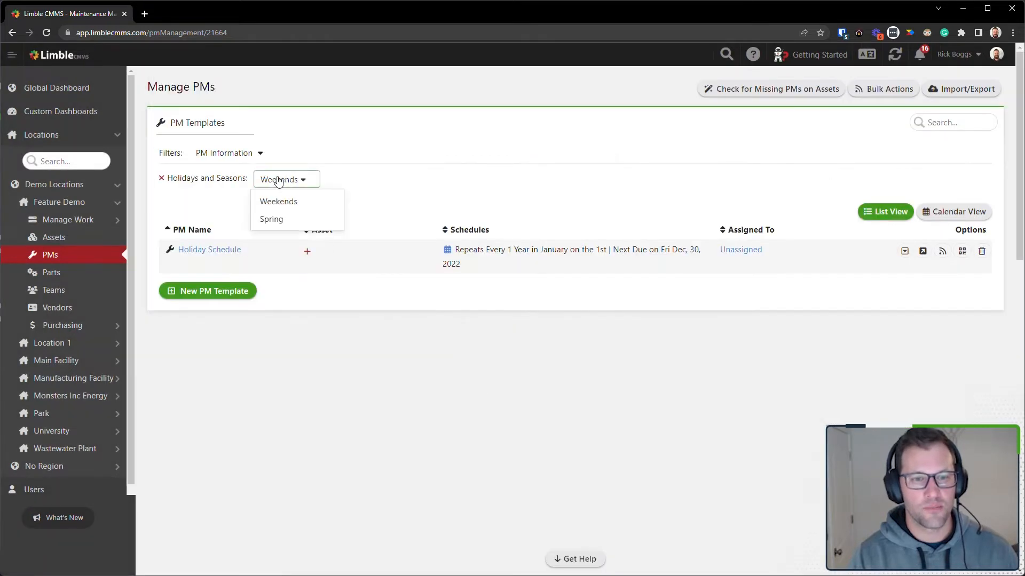
Step: Filter by the Spring season to surface Seasonal Schedule, then remove the filter
{"action": "left_click", "coordinate": [271, 219]}
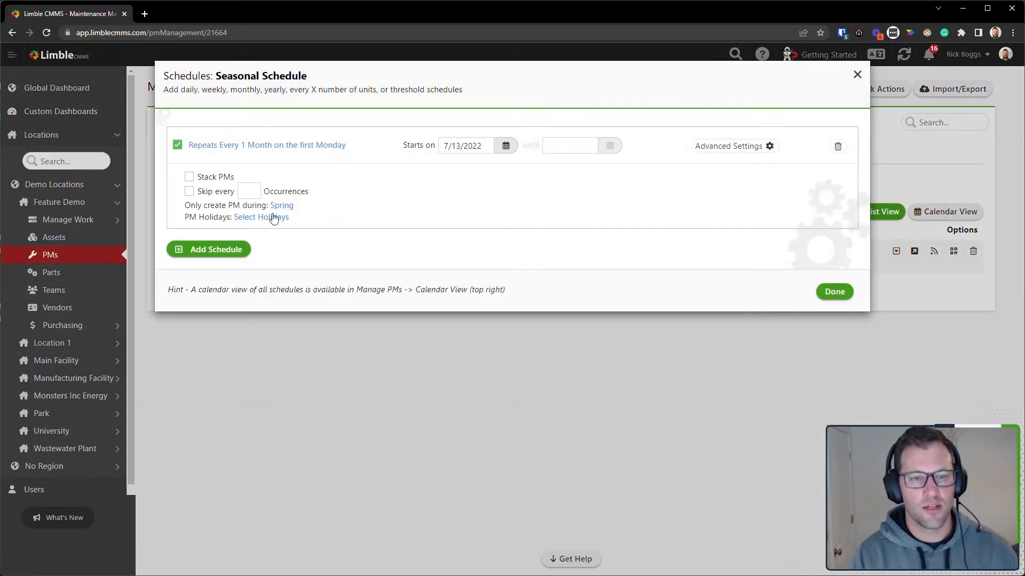
{"action": "mouse_move", "coordinate": [260, 217]}
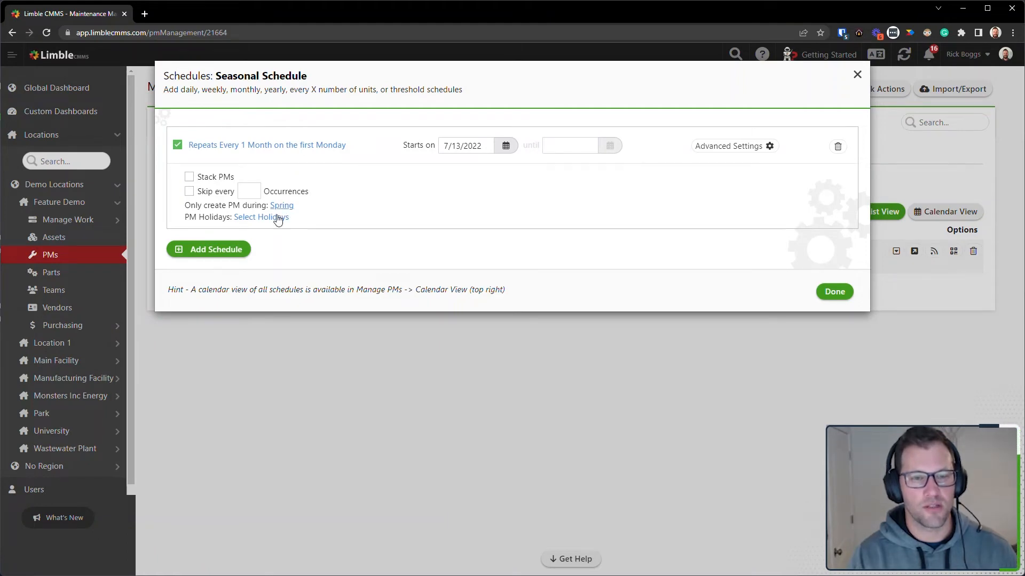
{"action": "left_click", "coordinate": [834, 292]}
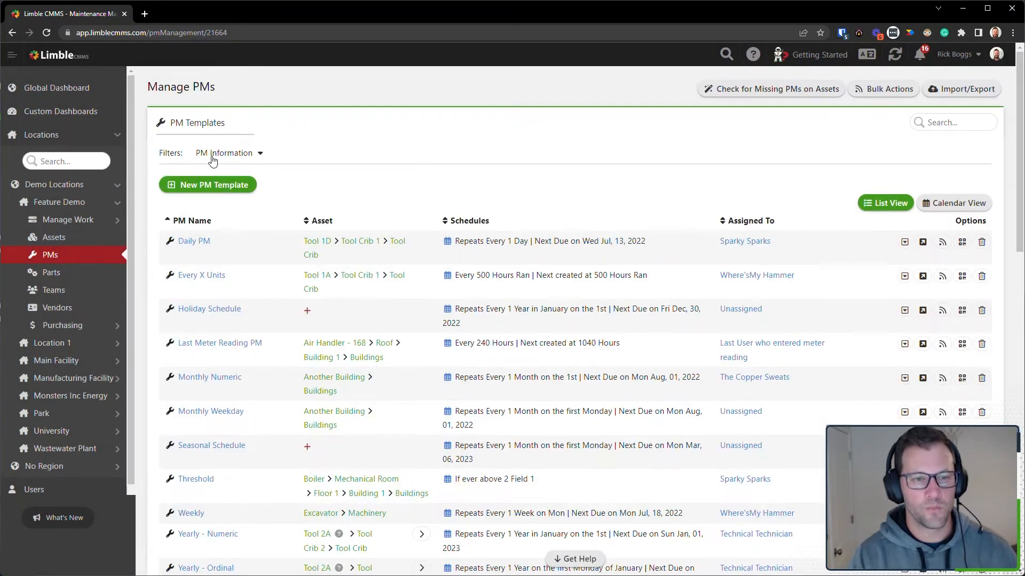
Step: Add a Schedules filter and review its schedule types against the Edit Schedule options
{"action": "left_click", "coordinate": [229, 152]}
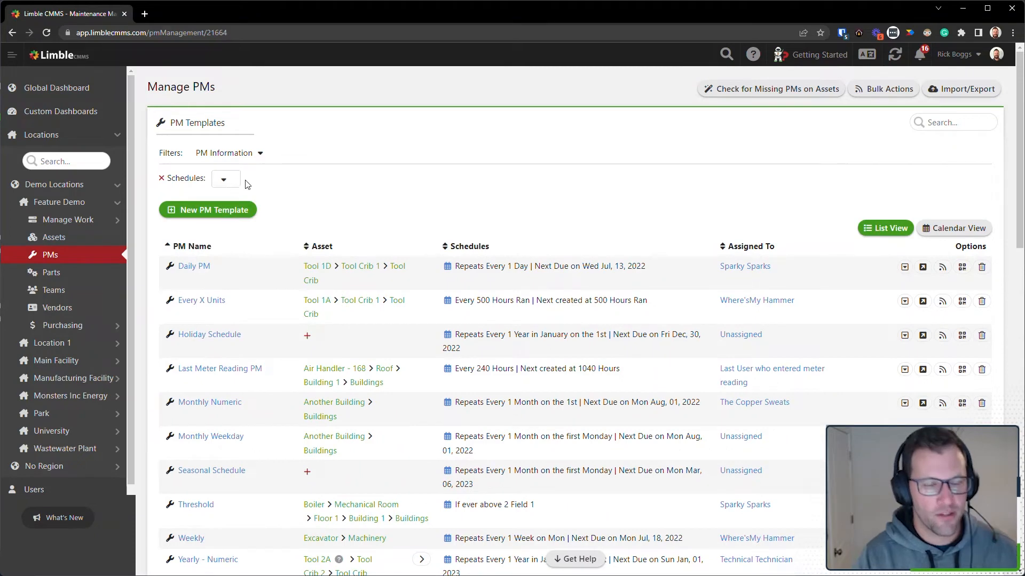
{"action": "left_click", "coordinate": [225, 178]}
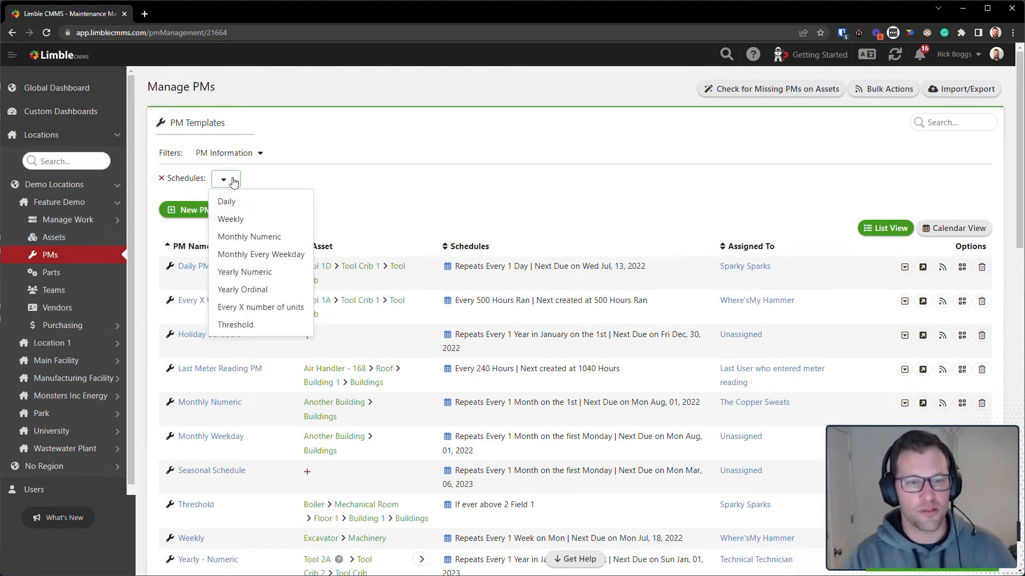
{"action": "mouse_move", "coordinate": [255, 202]}
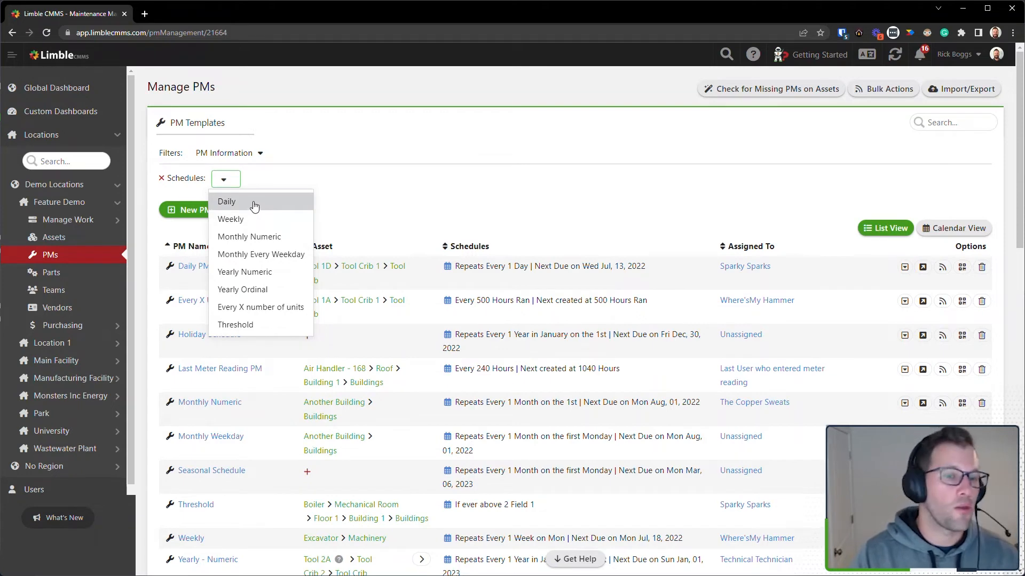
{"action": "mouse_move", "coordinate": [231, 219]}
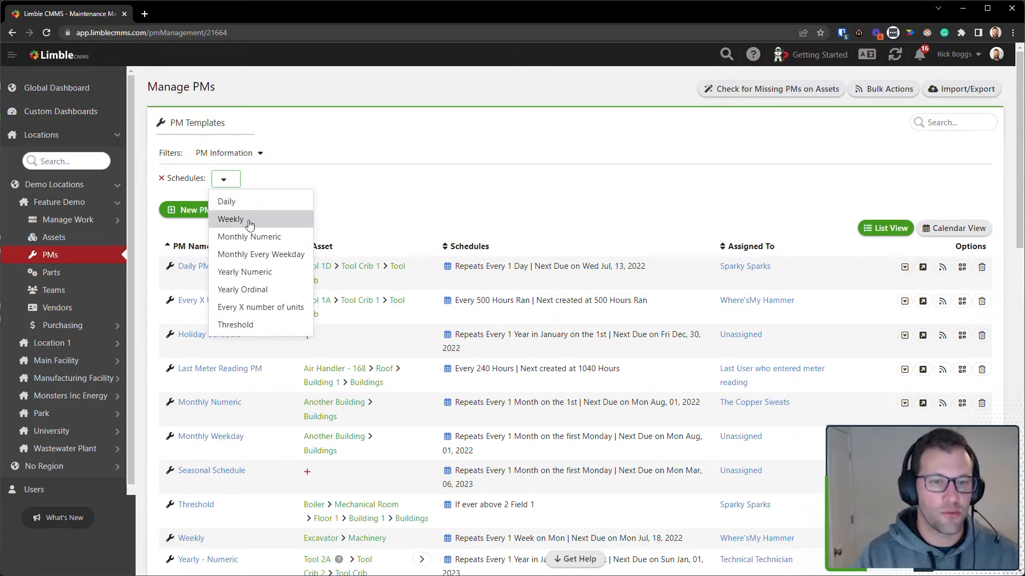
{"action": "mouse_move", "coordinate": [261, 254]}
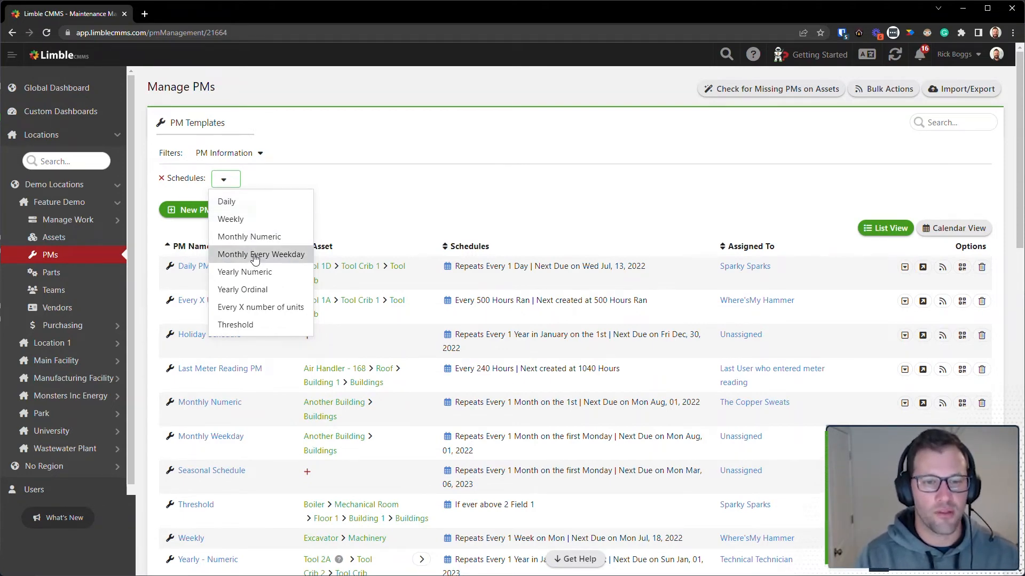
{"action": "mouse_move", "coordinate": [242, 289]}
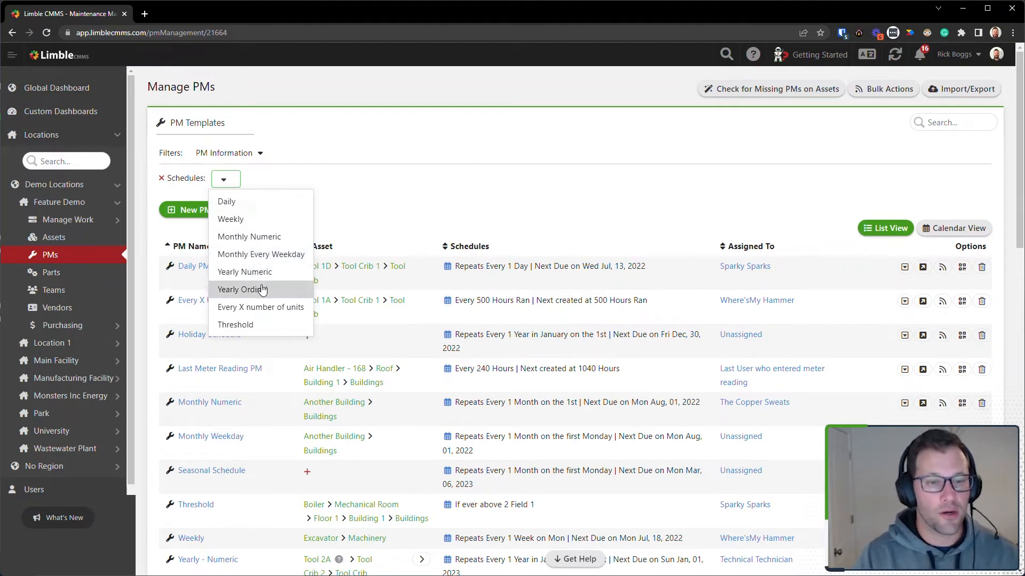
{"action": "mouse_move", "coordinate": [262, 324]}
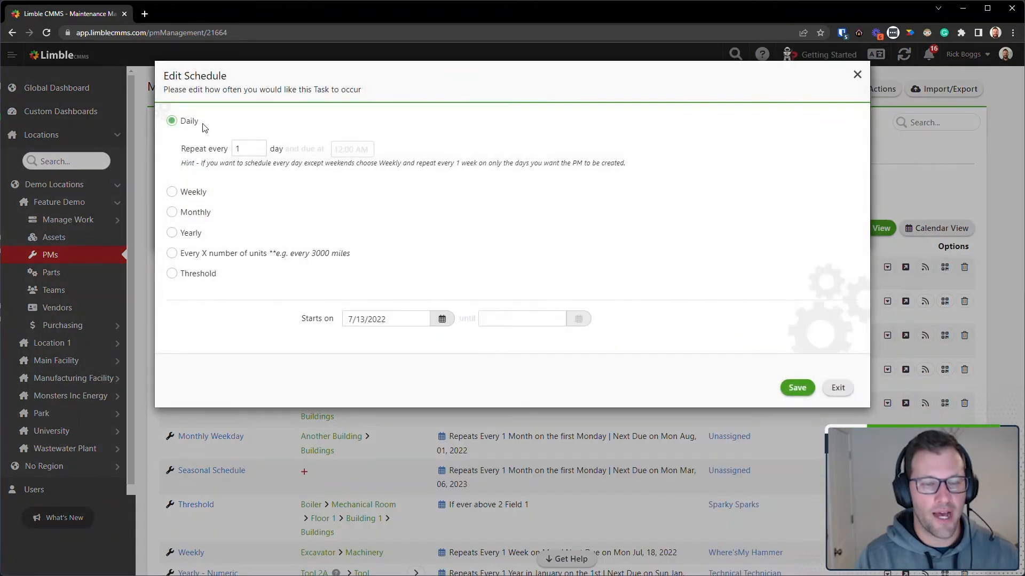
{"action": "mouse_move", "coordinate": [173, 261]}
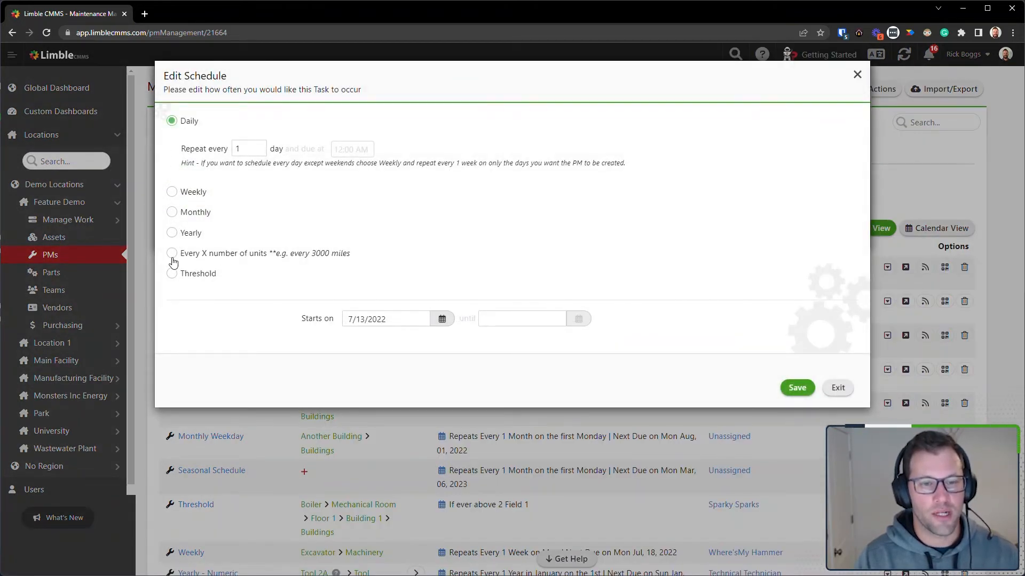
{"action": "left_click", "coordinate": [172, 233]}
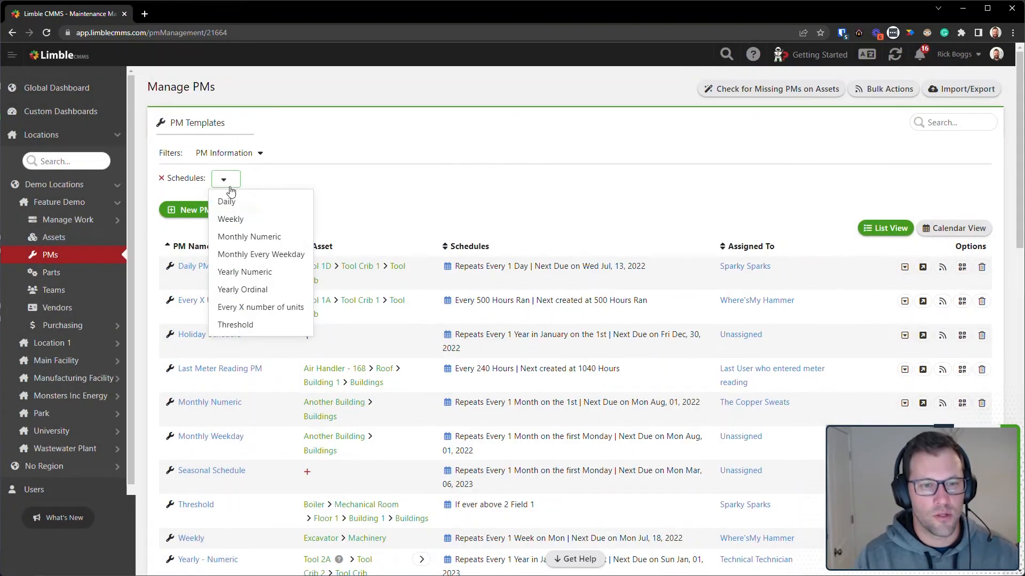
Step: Filter by Threshold, Every X number of units, Monthly Numeric, then Weekly schedule types
{"action": "left_click", "coordinate": [235, 324]}
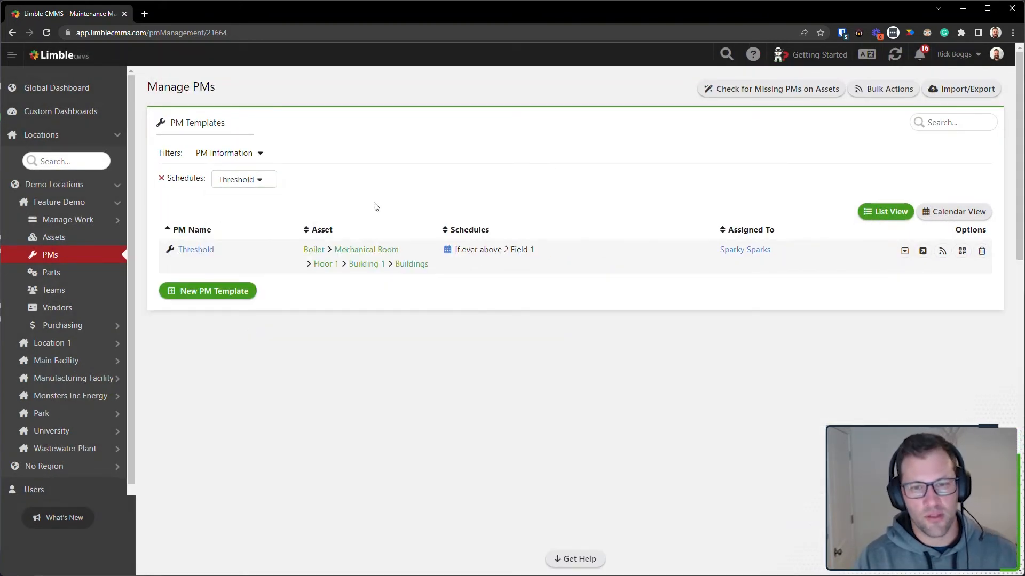
{"action": "left_click", "coordinate": [243, 179]}
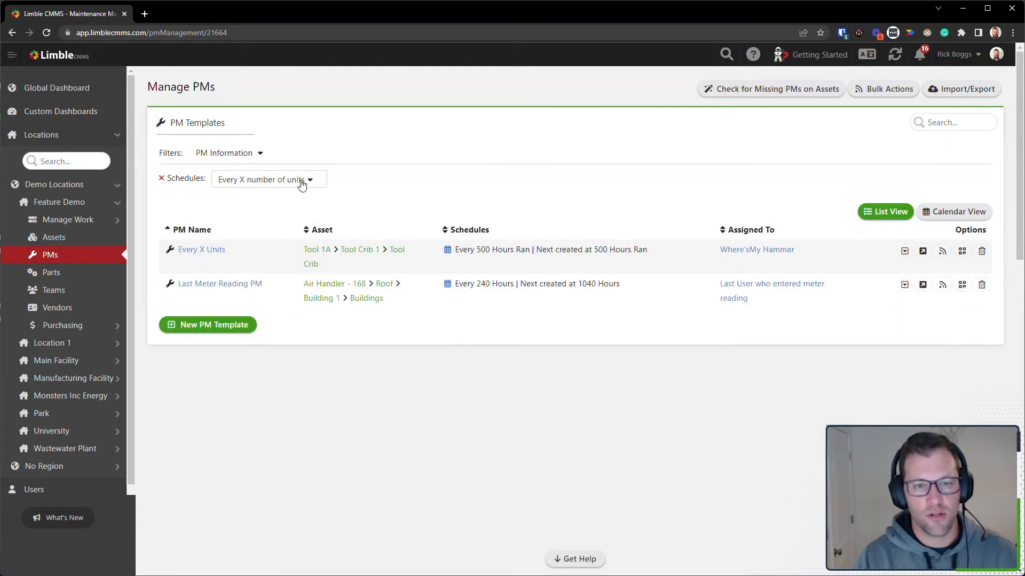
{"action": "left_click", "coordinate": [268, 179]}
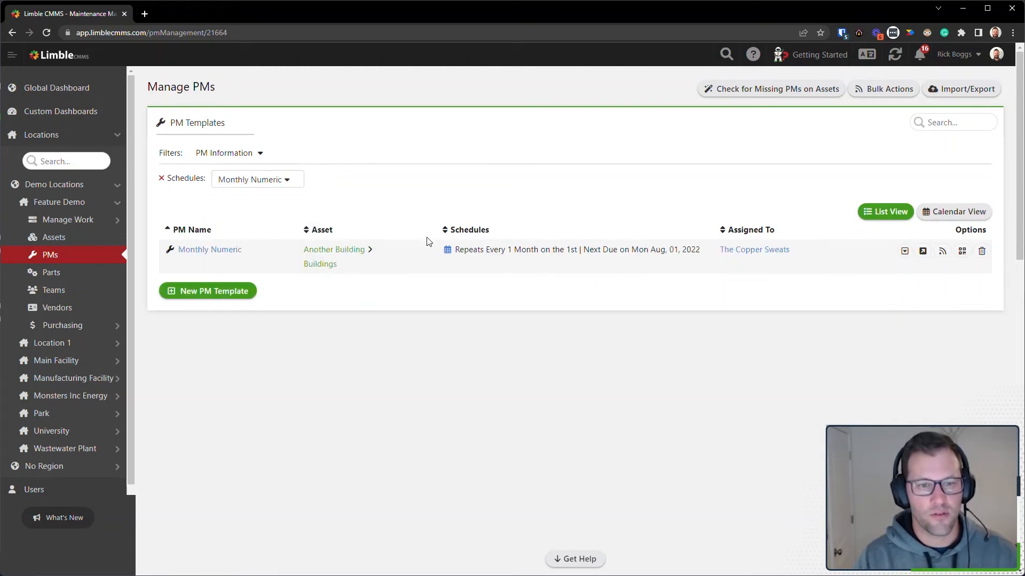
{"action": "left_click", "coordinate": [255, 179]}
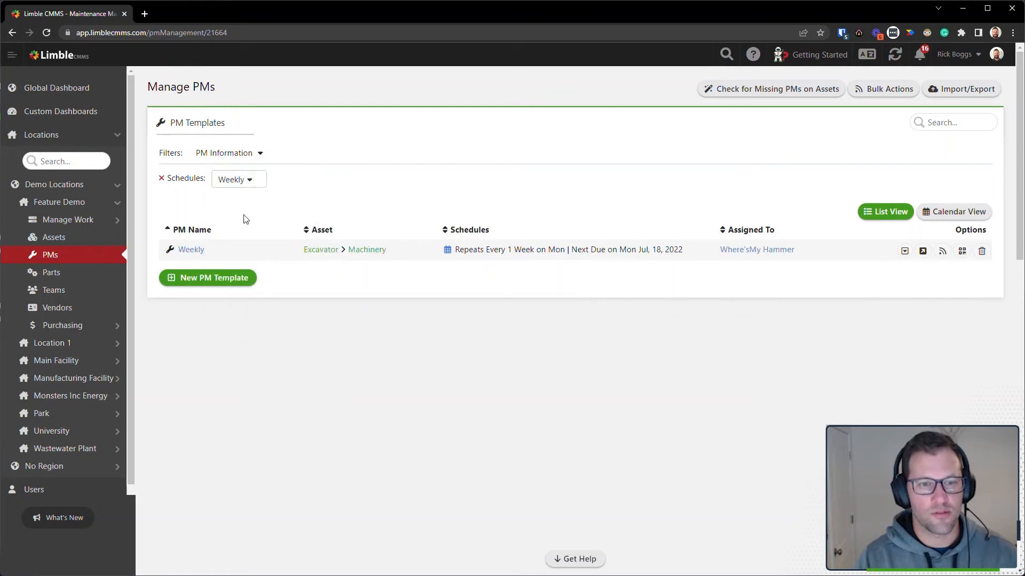
Step: Remove the schedule filter so all templates show, then bring up the account menu
{"action": "left_click", "coordinate": [161, 178]}
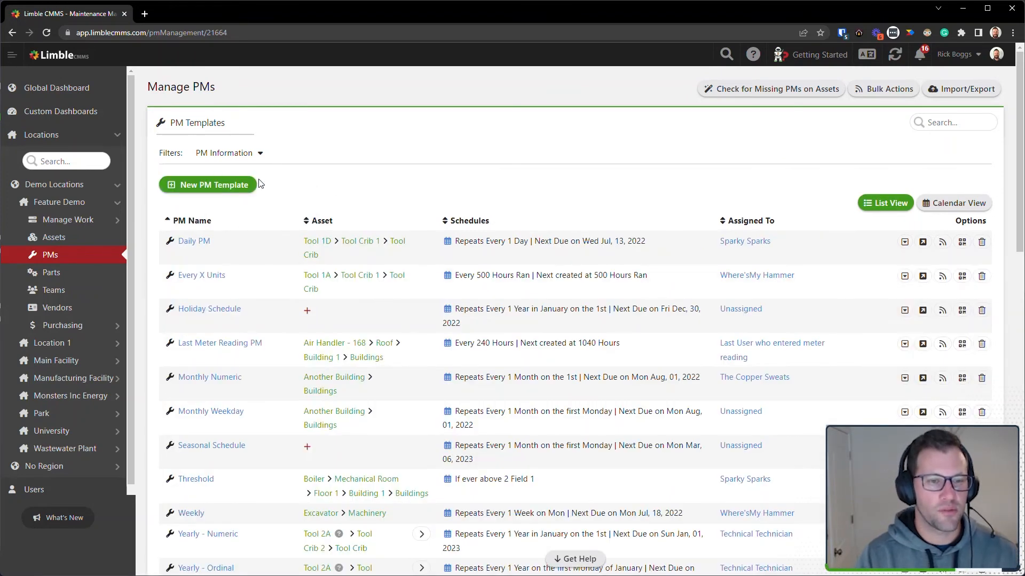
{"action": "mouse_move", "coordinate": [424, 160]}
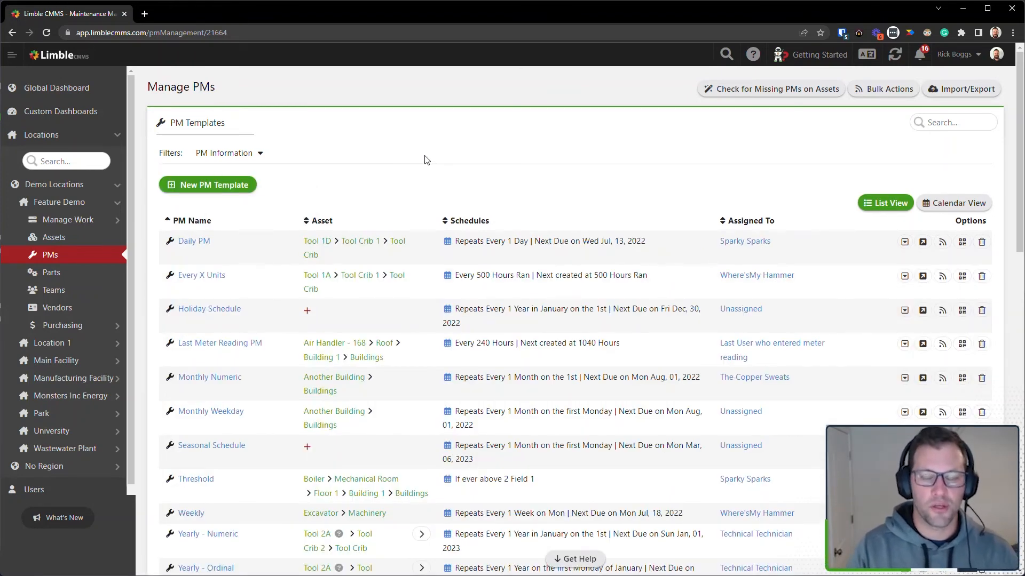
{"action": "left_click", "coordinate": [995, 54]}
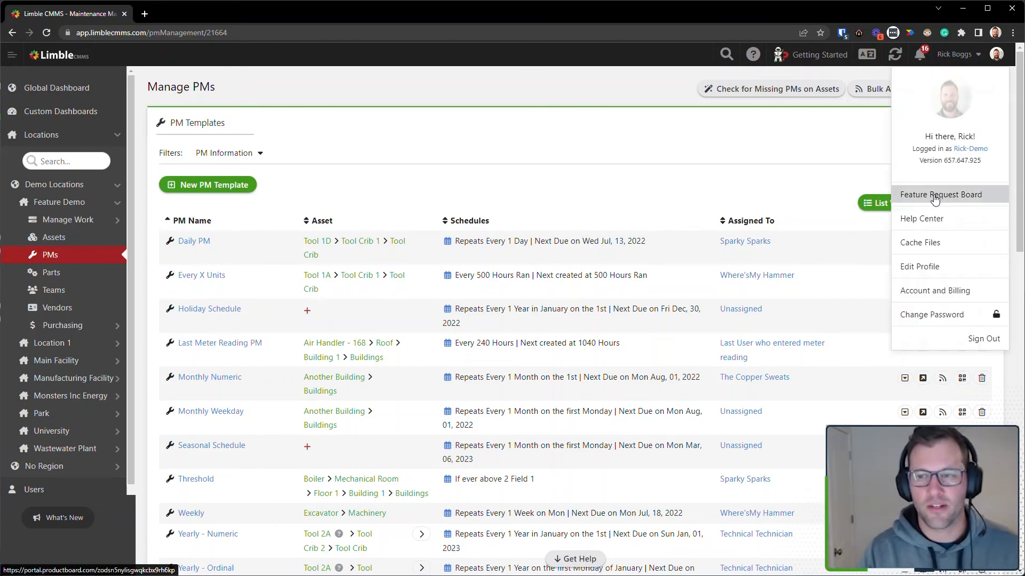